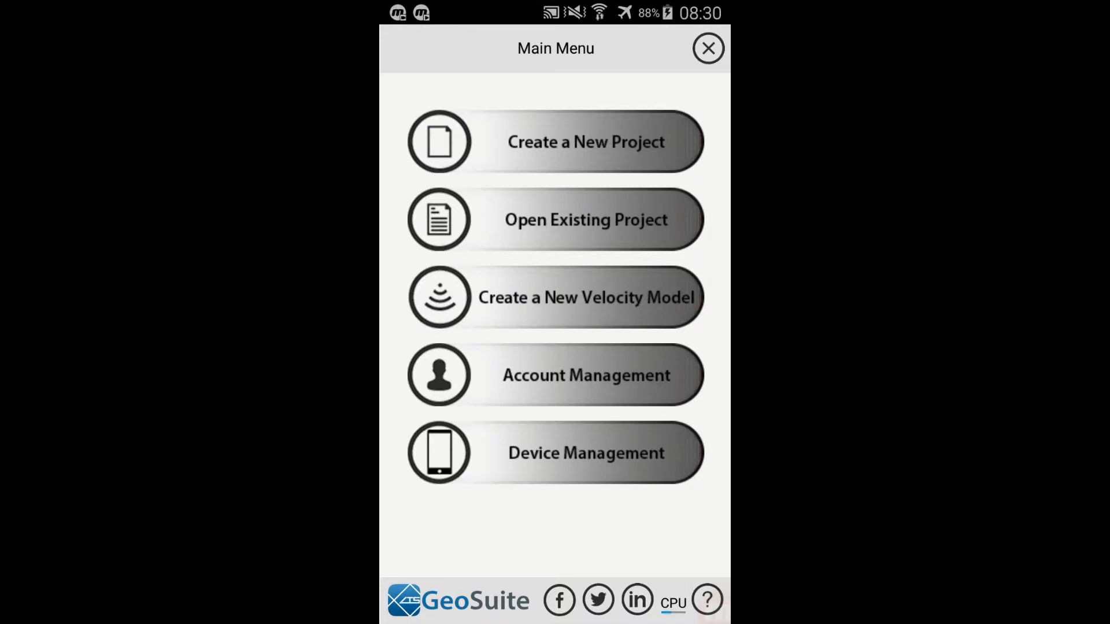
# Create a new velocity model from the Main Menu to show its stepped depth-velocity chart
pyautogui.click(555, 298)
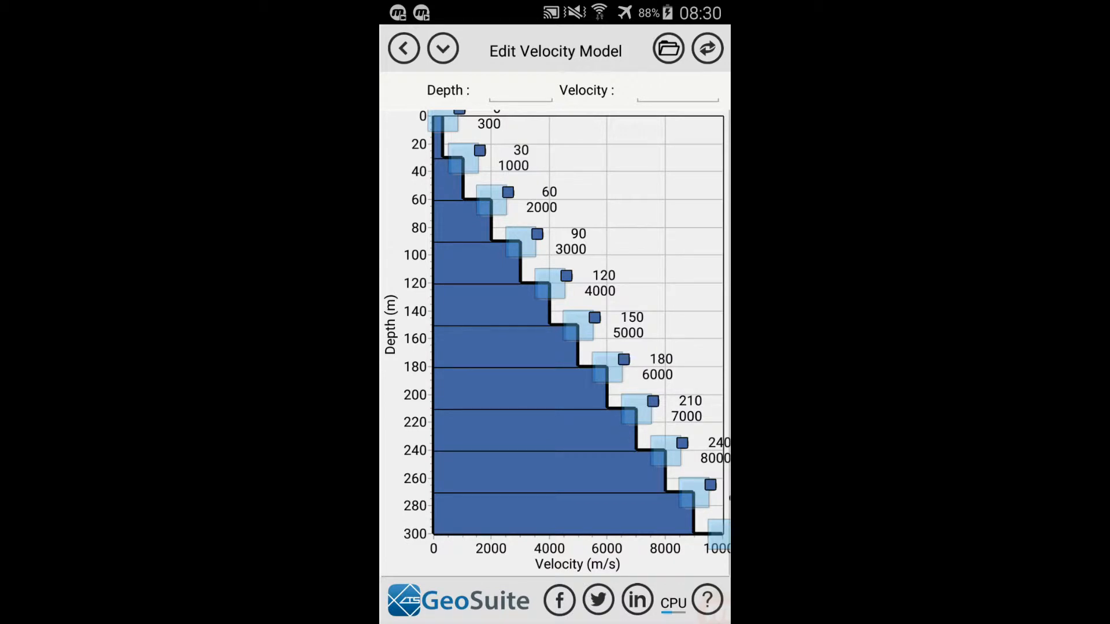
# Enter a layer depth of 20 m and a velocity of 1000 m/s
pyautogui.click(520, 91)
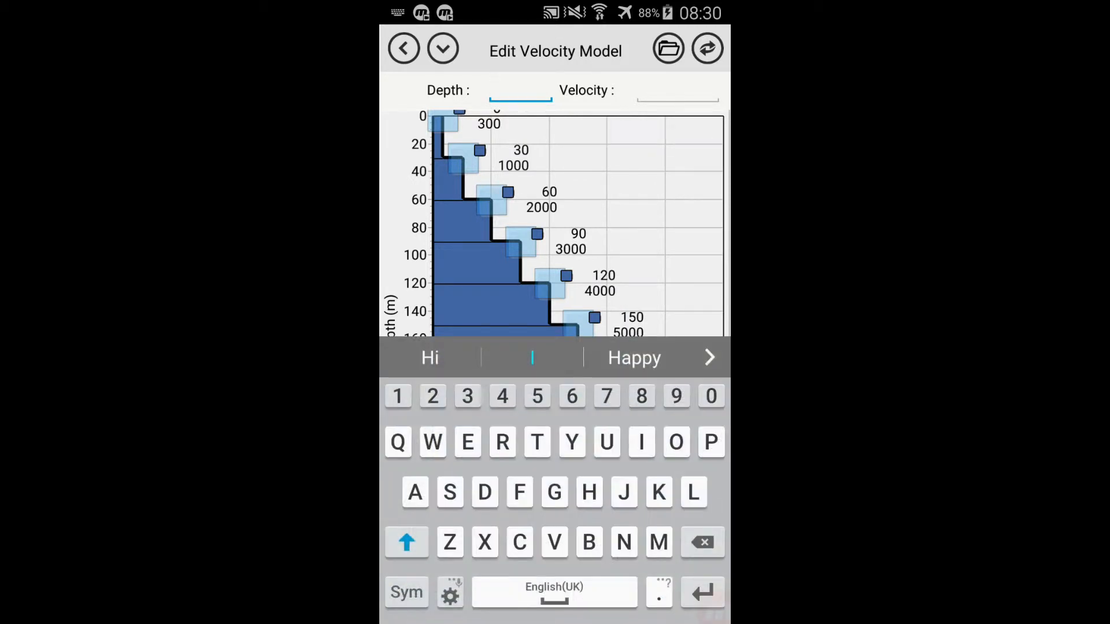
pyautogui.write('20')
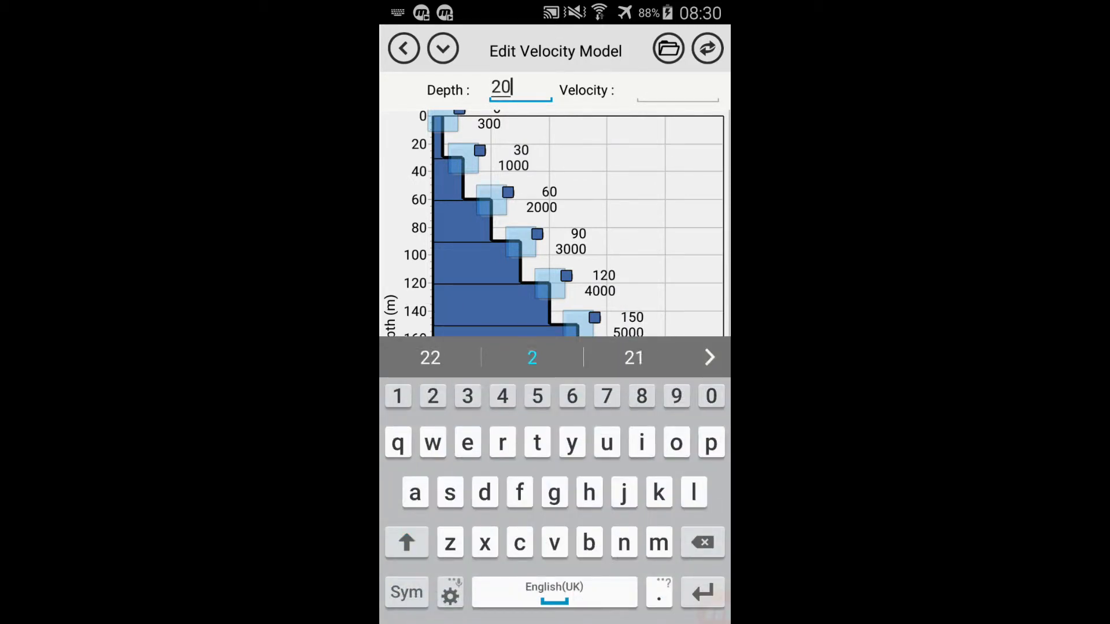
pyautogui.click(677, 91)
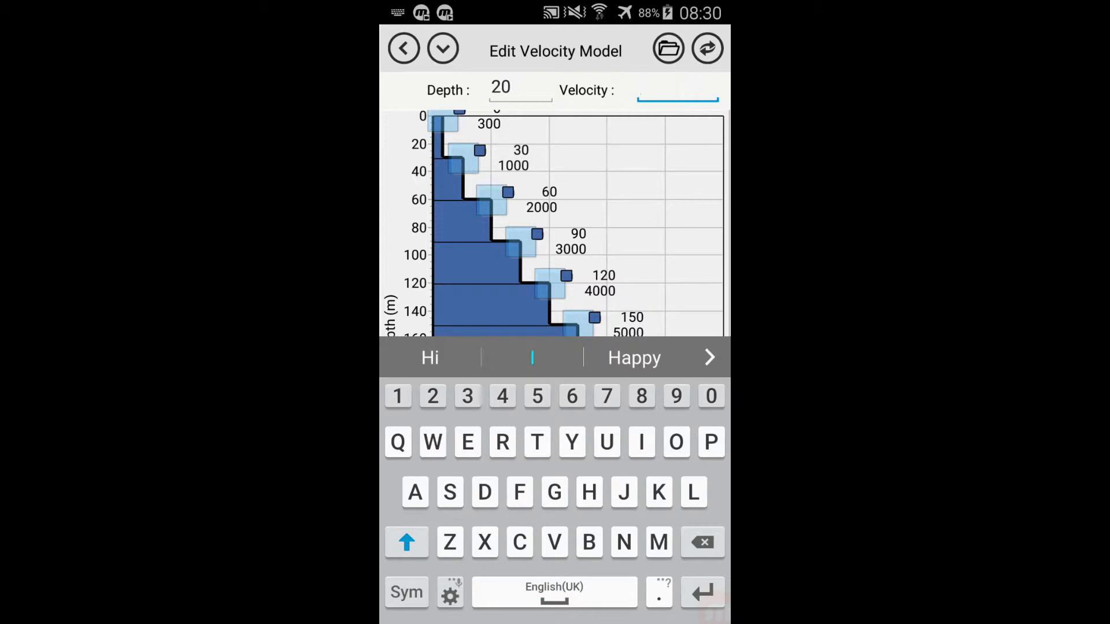
pyautogui.write('1')
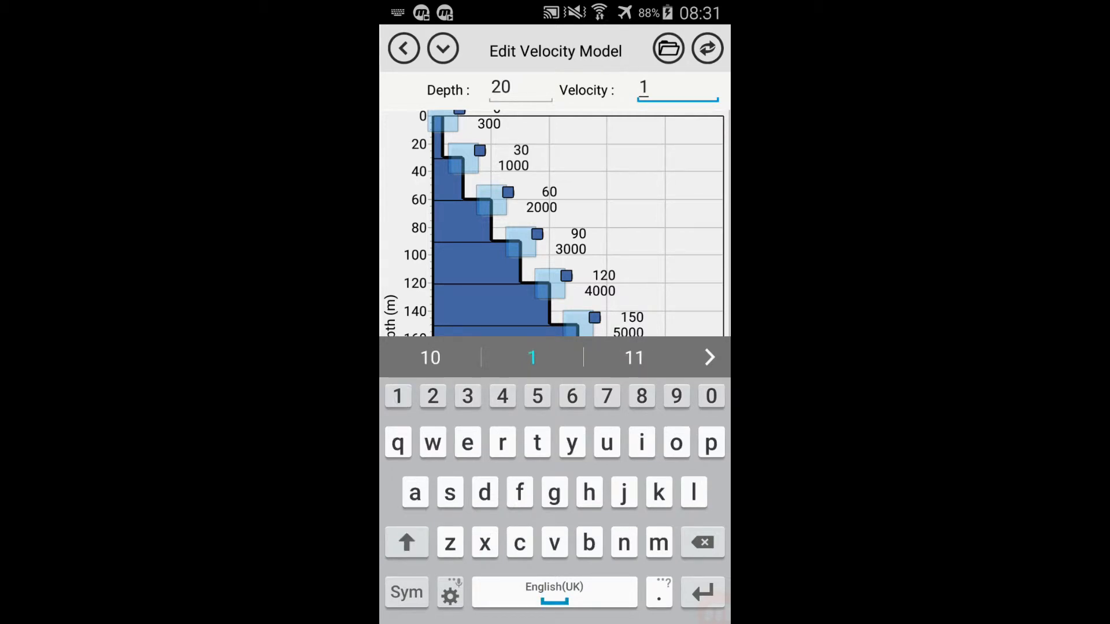
pyautogui.write('000')
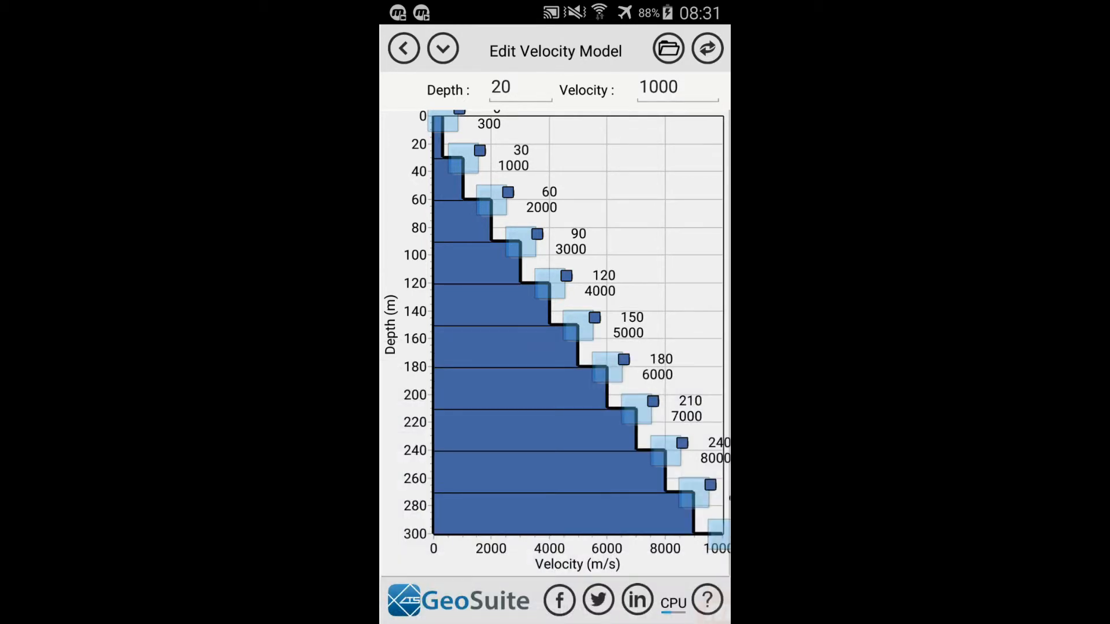
# Apply the point at 20 m, 1000 m/s and drag the 60 m point to about 53 m, 3939 m/s
pyautogui.click(627, 162)
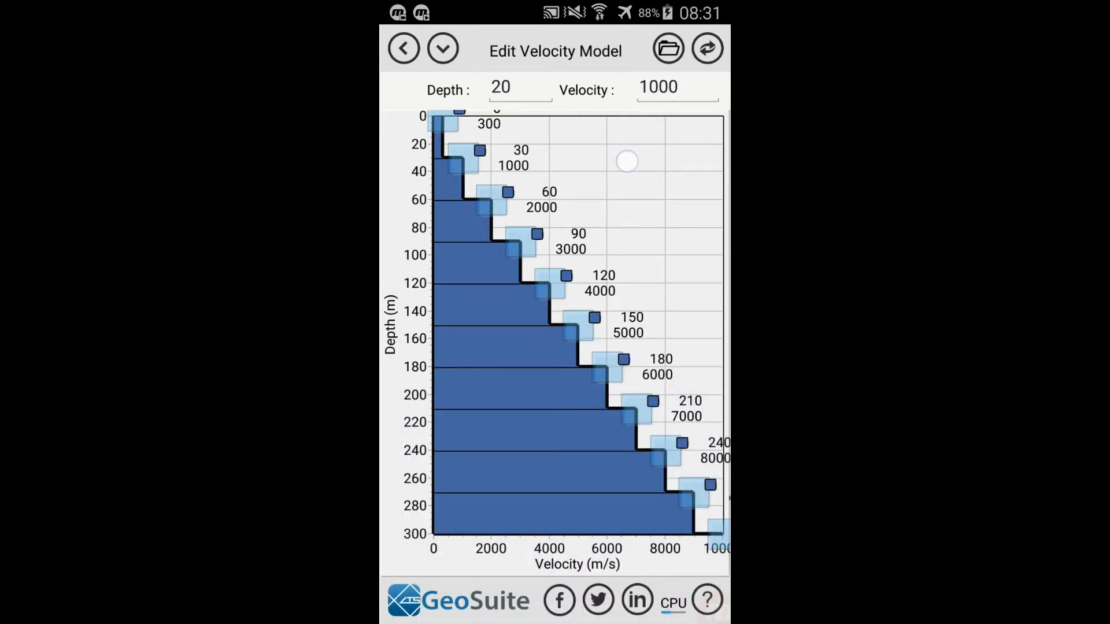
pyautogui.moveTo(626, 161); pyautogui.dragTo(548, 127)
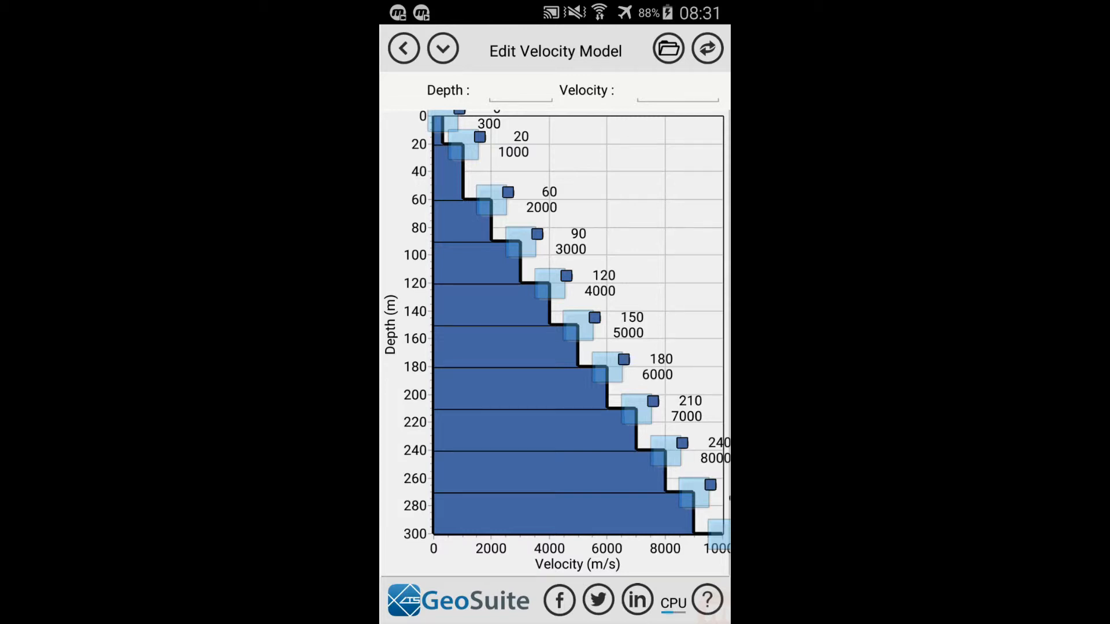
pyautogui.click(492, 202)
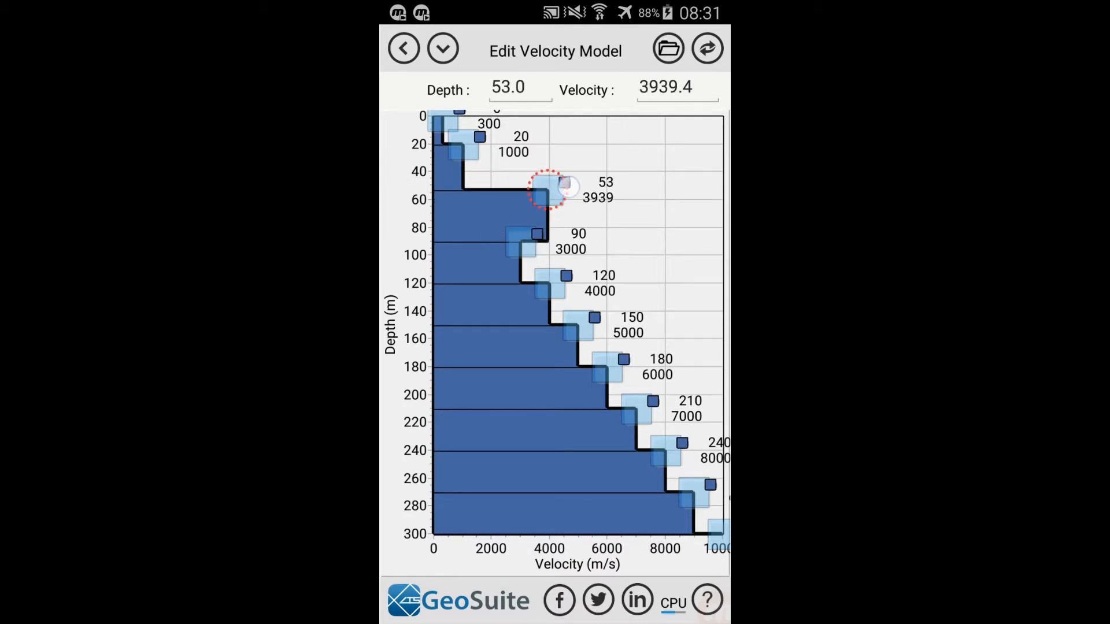
# Drag the layer point just below 50 m out to roughly 8380 m/s
pyautogui.moveTo(549, 191); pyautogui.dragTo(676, 194)
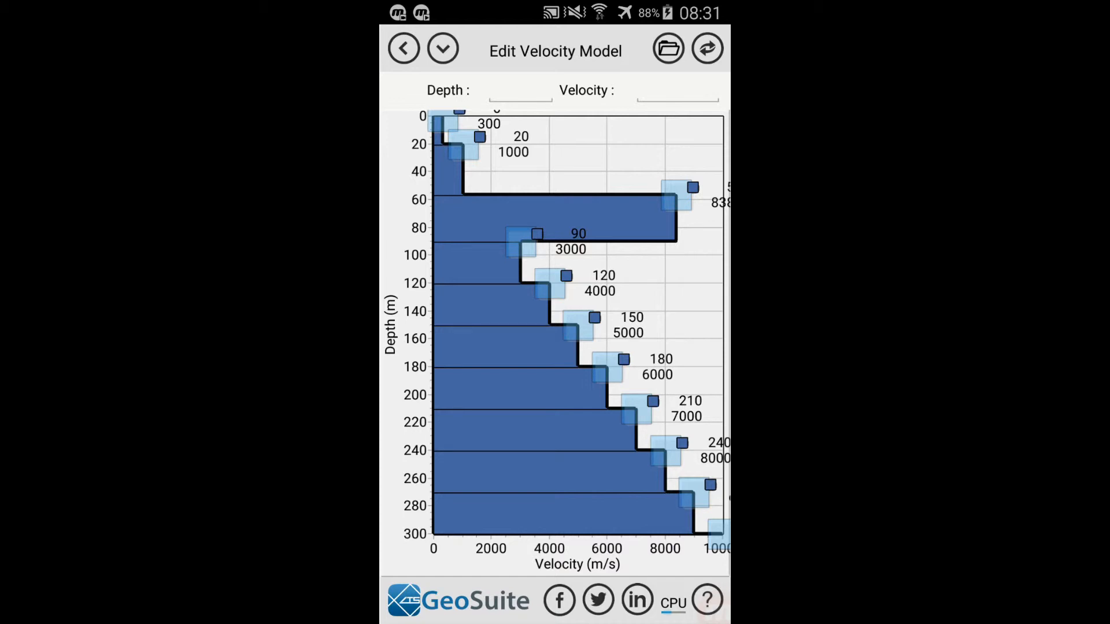
pyautogui.click(511, 89)
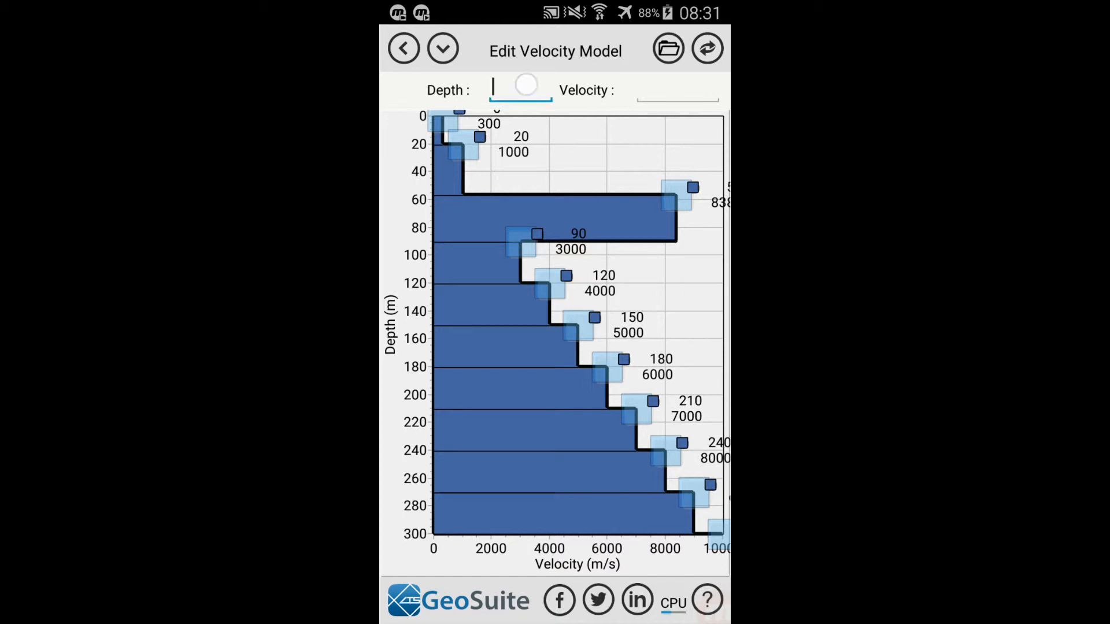
# Enter depth 110 and velocity 5000, then reset to the original evenly stepped layers
pyautogui.write('1')
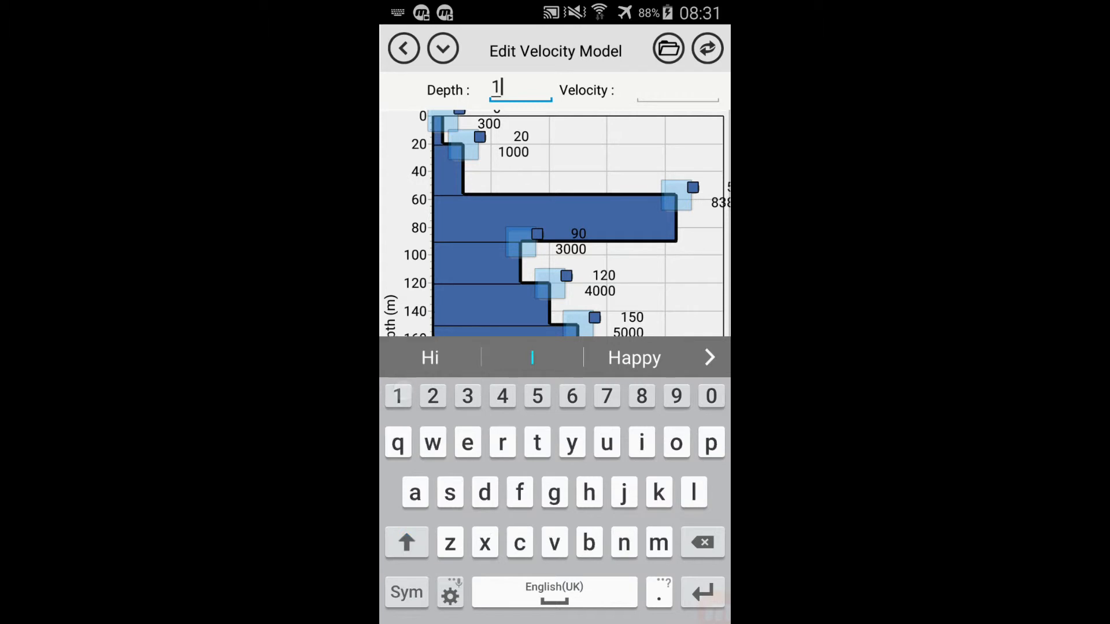
pyautogui.click(398, 396)
pyautogui.write('5')
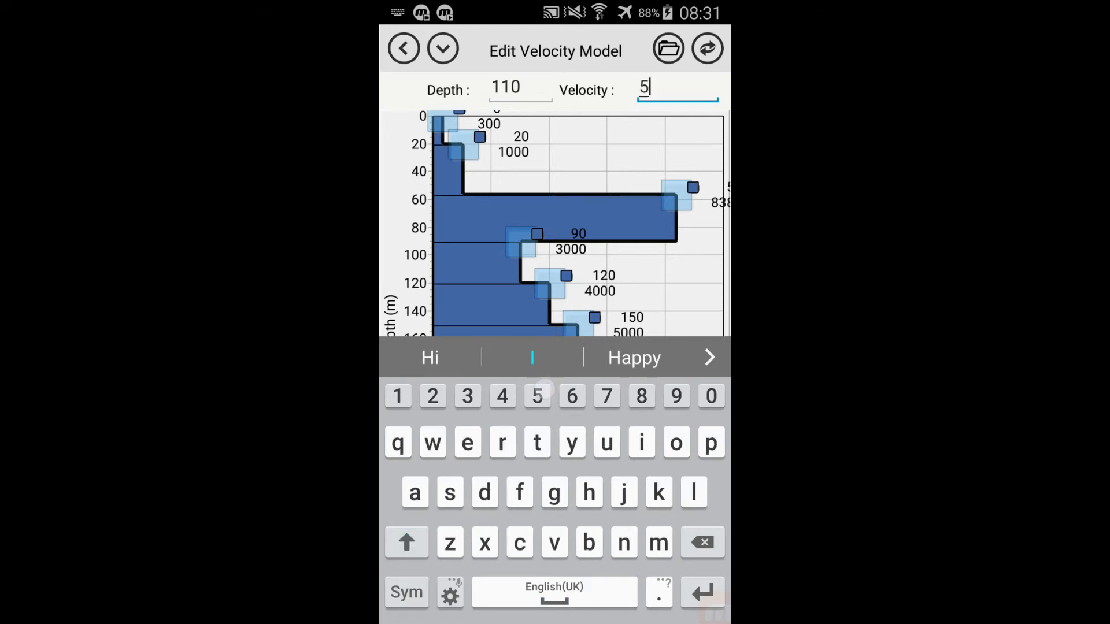
pyautogui.write('000')
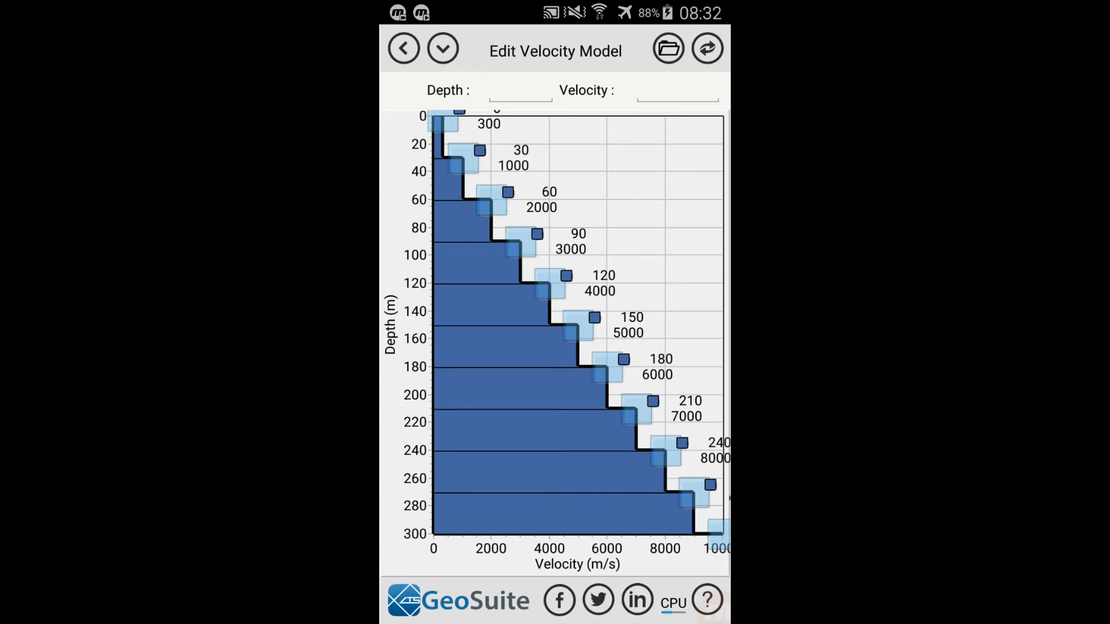
pyautogui.click(671, 49)
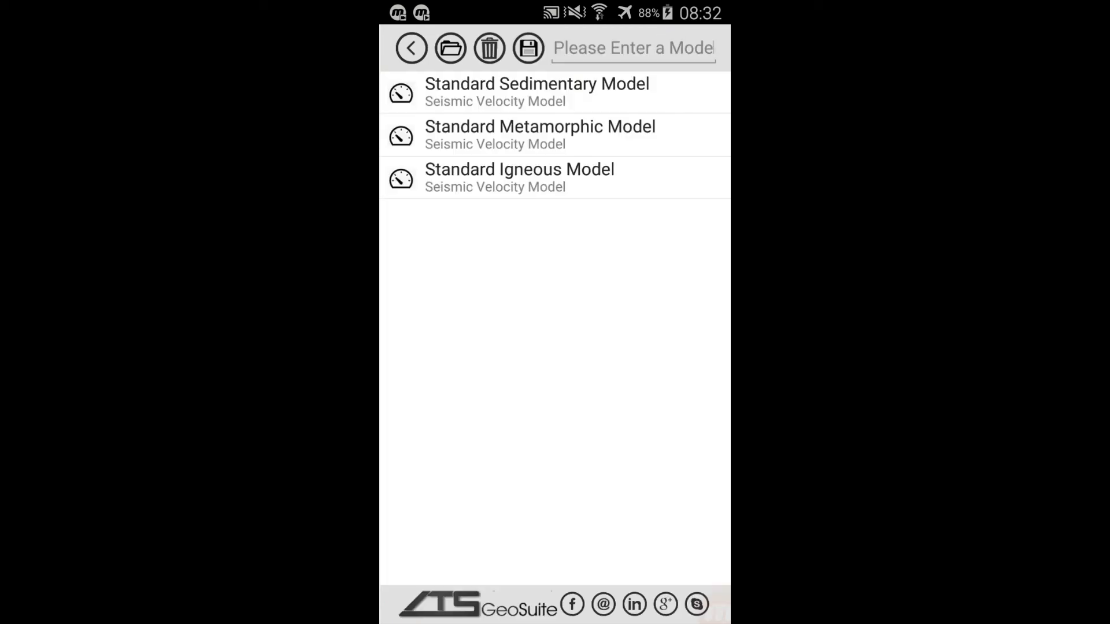
# Name the model 'Demo' in the saved model list's name field
pyautogui.click(634, 48)
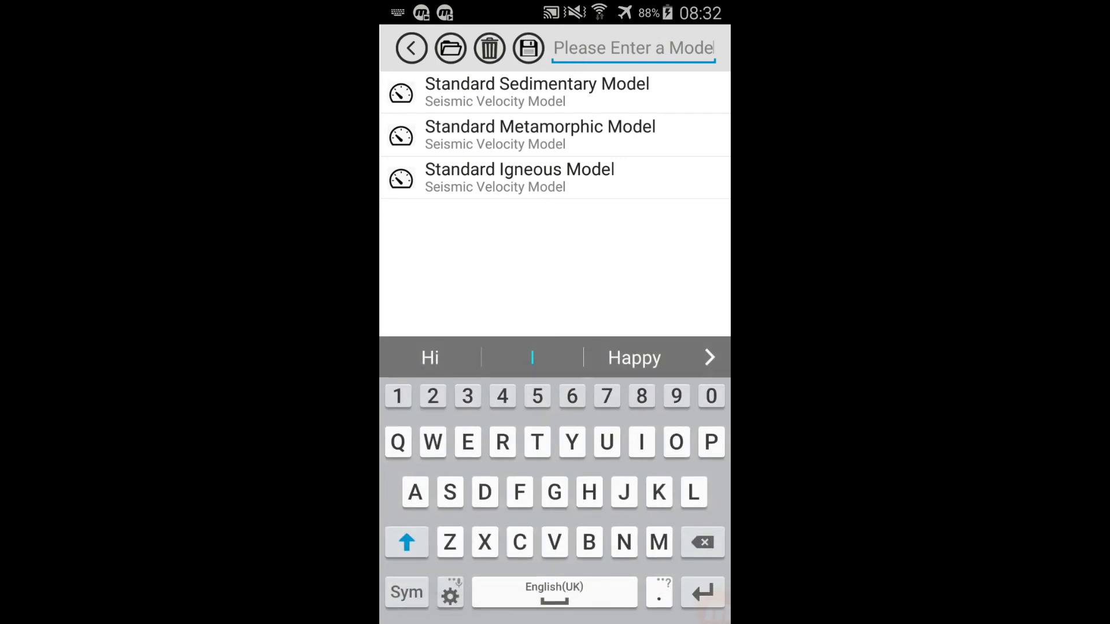
pyautogui.write('D')
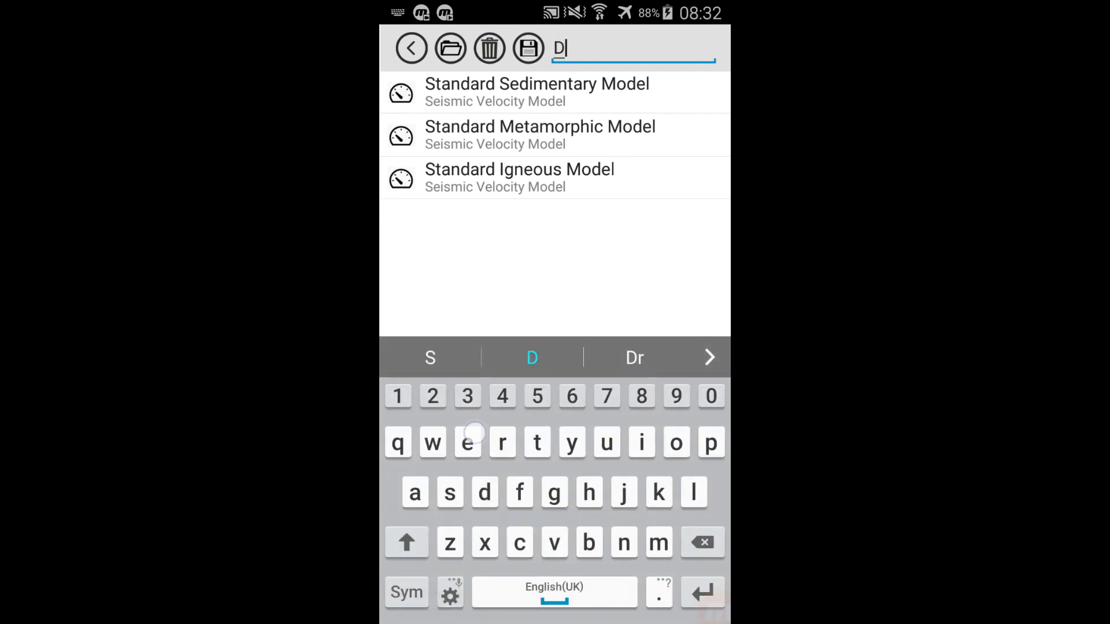
pyautogui.write('emo')
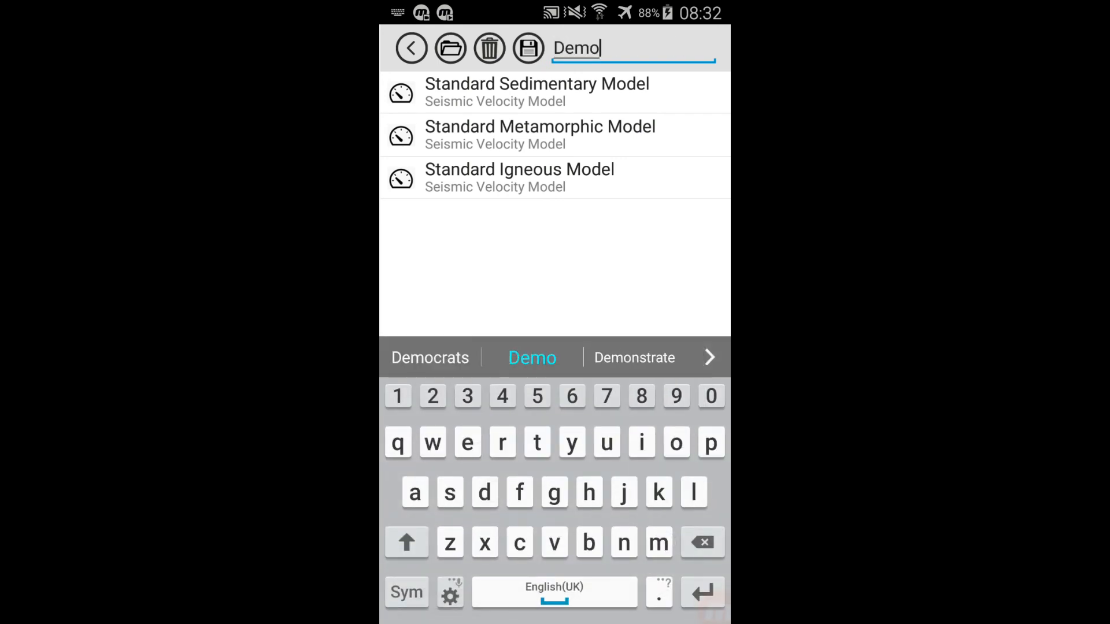